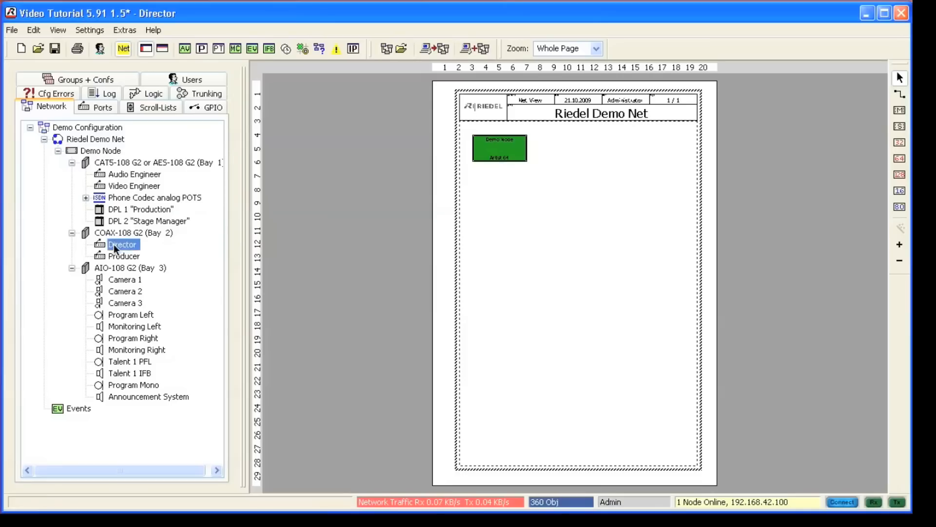
- Show the Director panel's Audio Patches with the Default (Speaker Mode) routing diagram
double_click(122, 245)
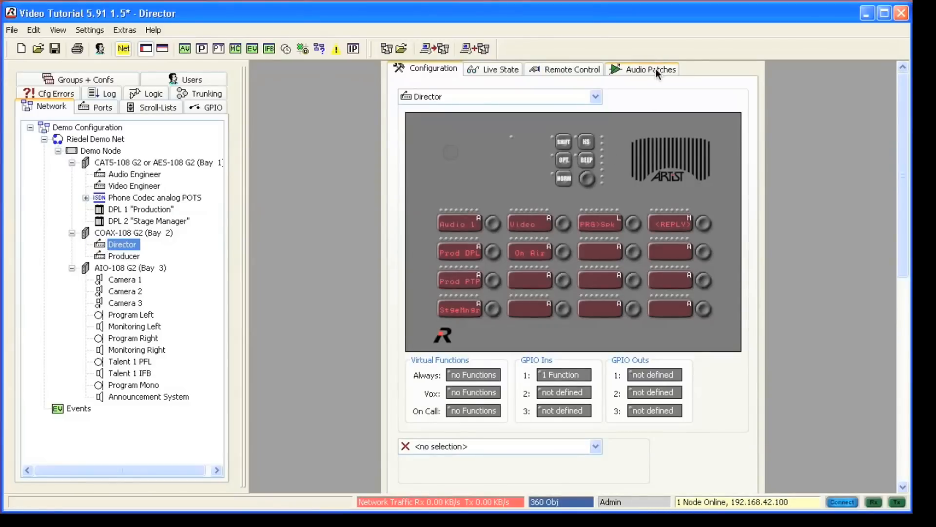
click(649, 69)
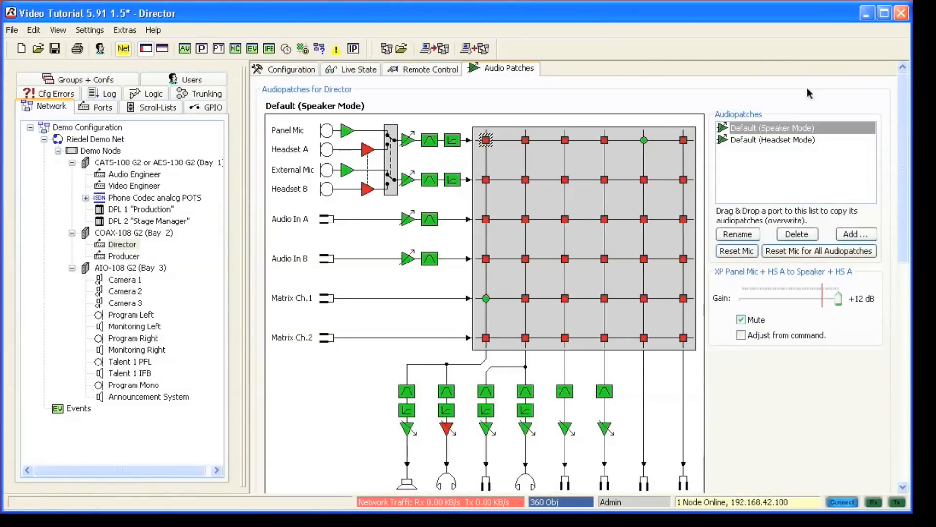
- Scroll the patch diagram to reveal all outputs down to Matrix Channel 2
scroll(down, 3)
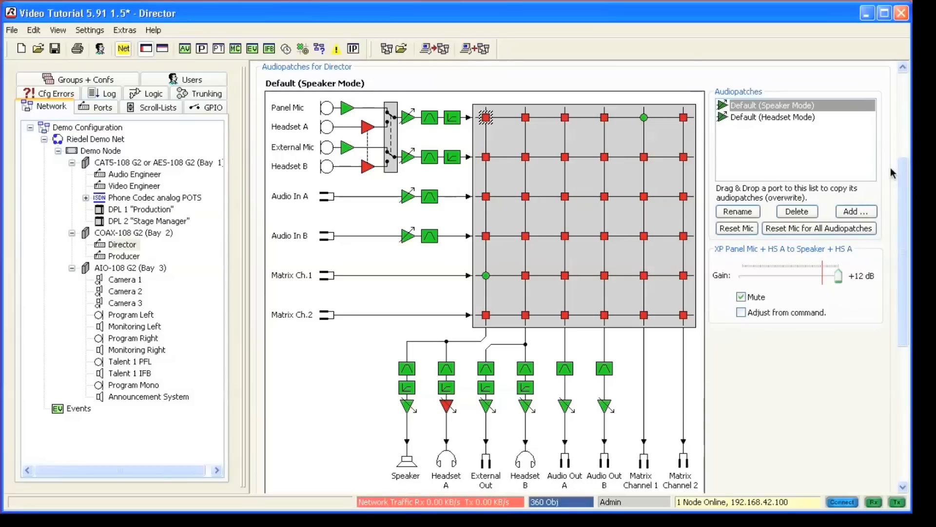
mouse_move(795, 154)
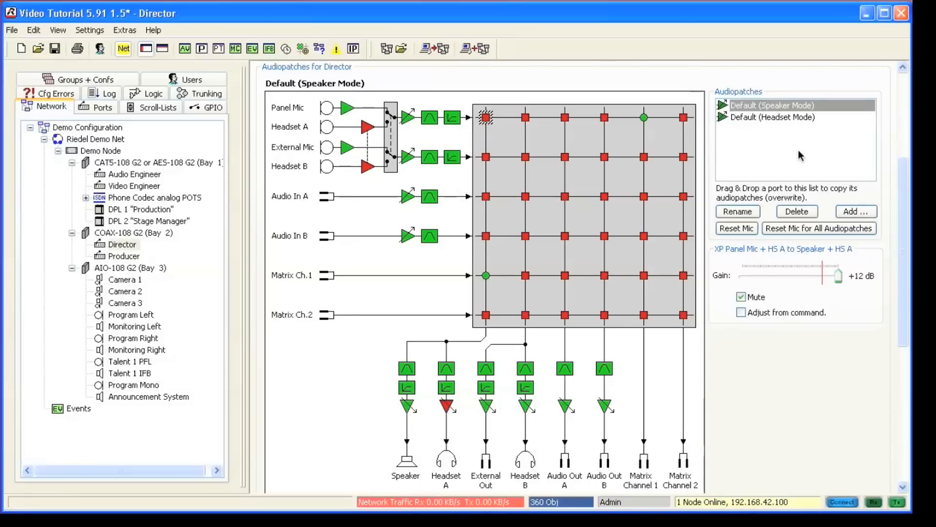
mouse_move(776, 129)
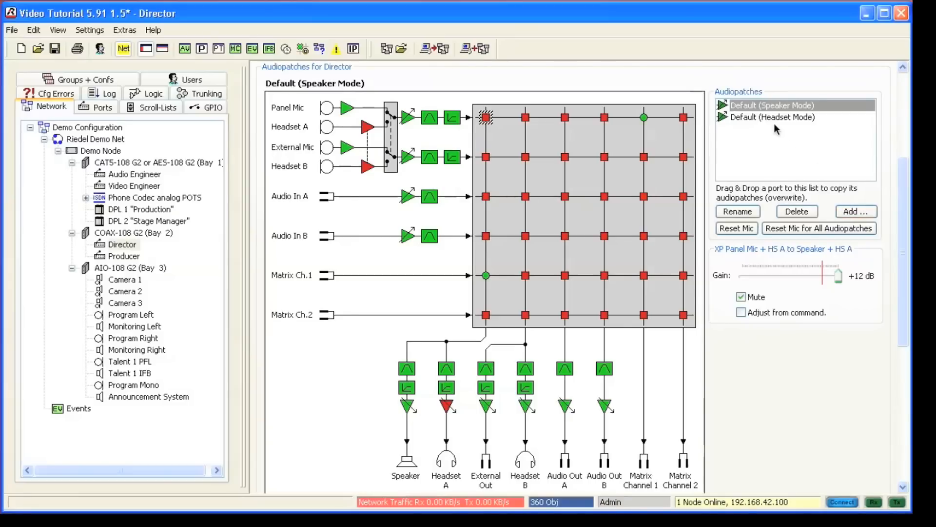
mouse_move(776, 175)
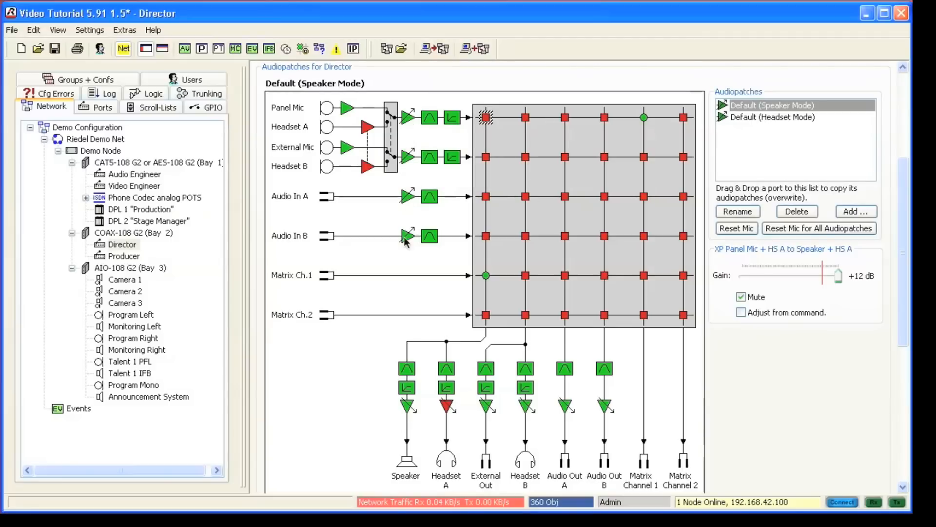
mouse_move(604, 412)
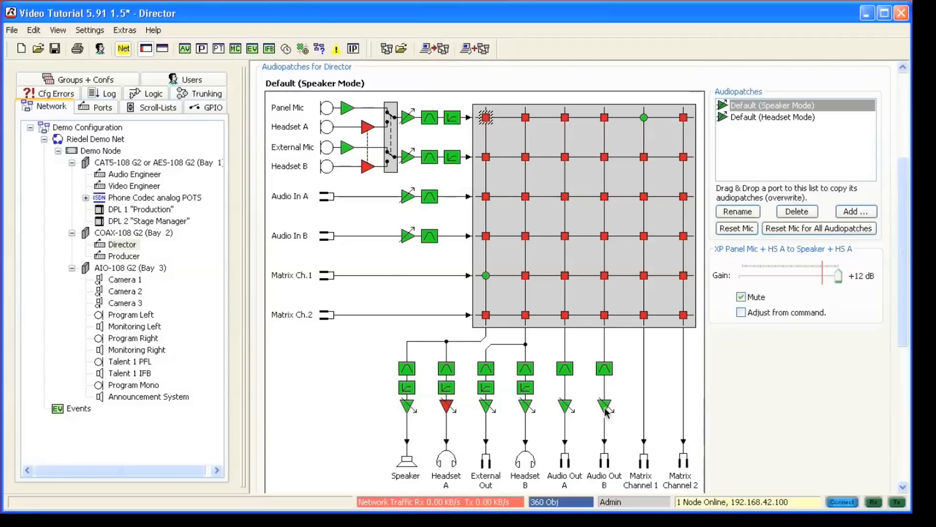
mouse_move(668, 136)
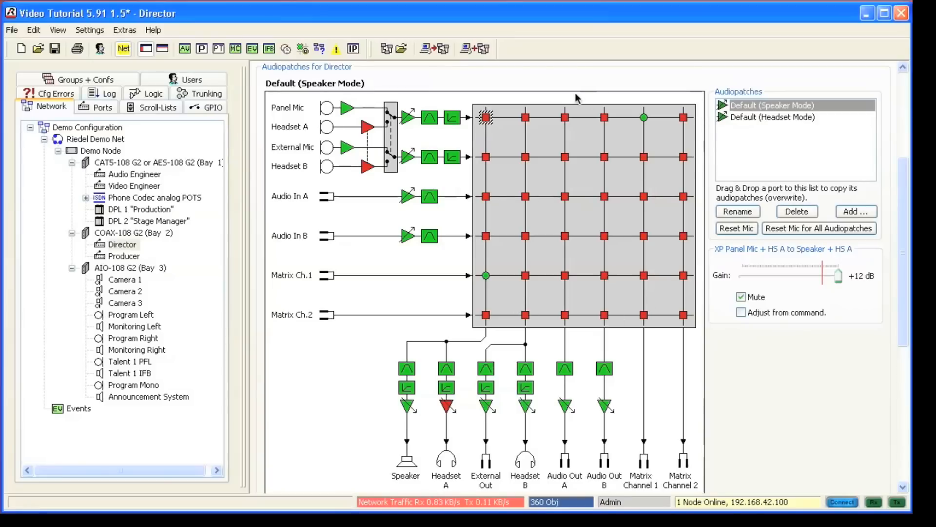
mouse_move(407, 117)
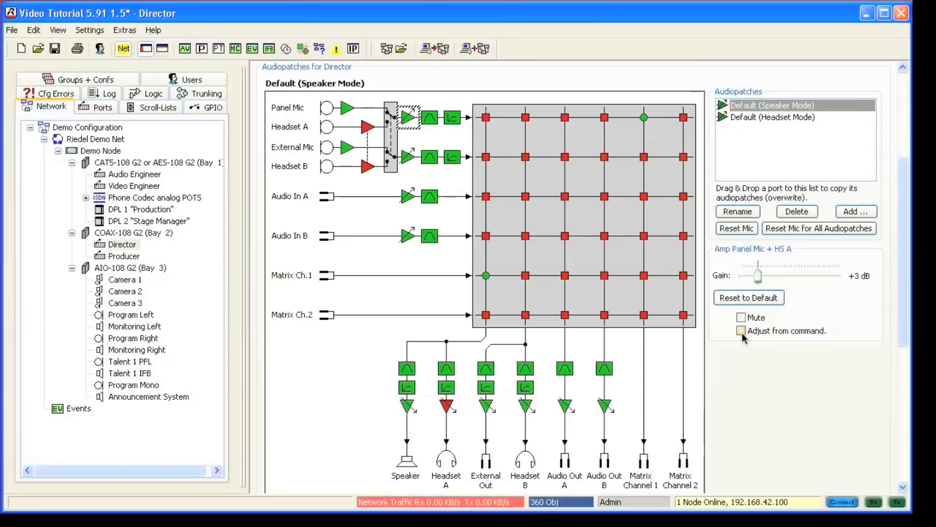
- Enable Adjust from command on the Panel Mic + HS A amplifier, gain held at +3 dB
click(742, 330)
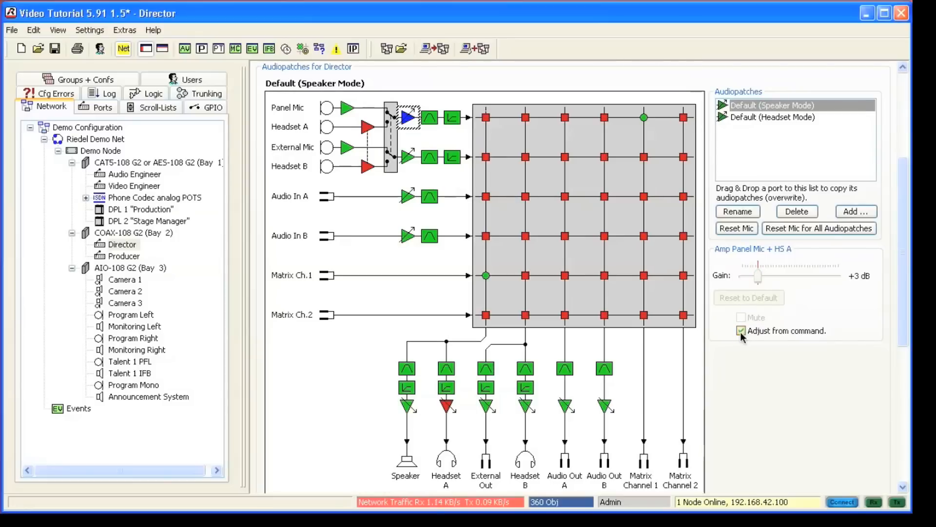
click(741, 330)
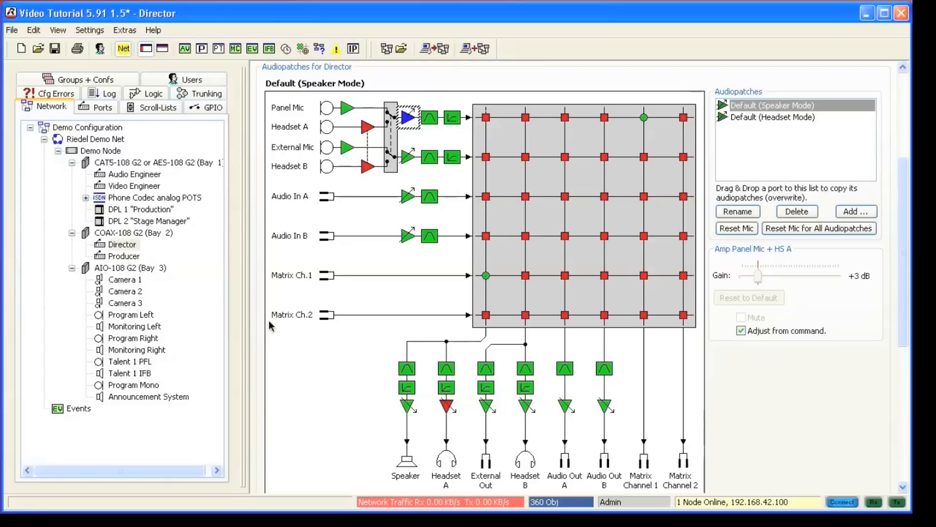
mouse_move(331, 321)
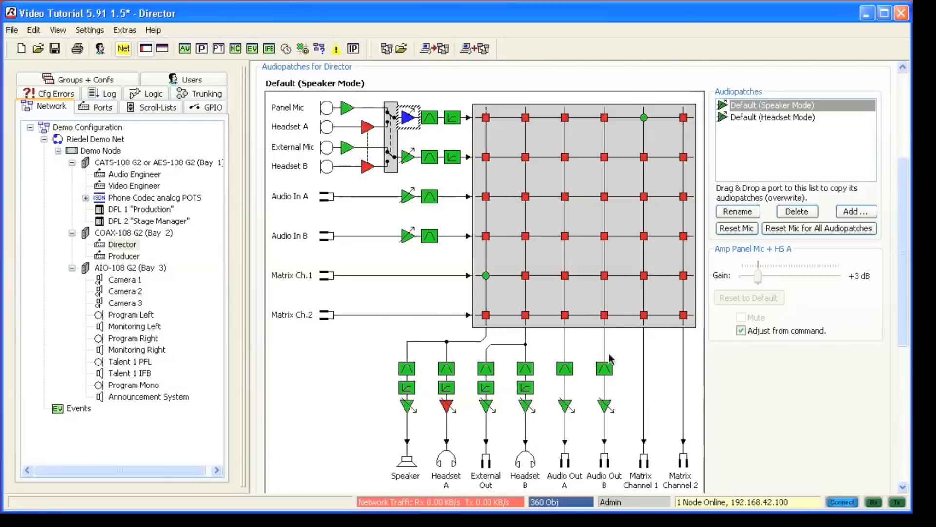
mouse_move(608, 477)
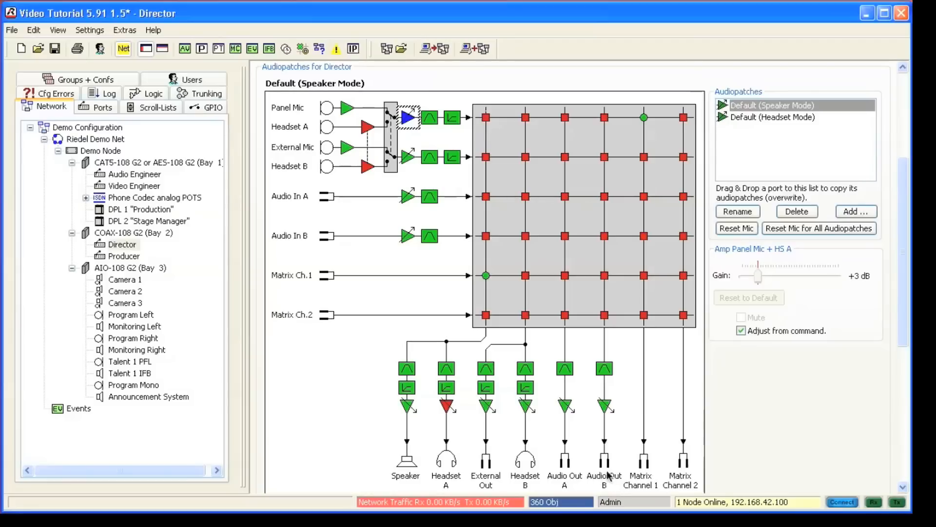
- Enable Adjust from command on the Matrix Ch.2 to Audio Out B crosspoint at 0 dB
click(603, 314)
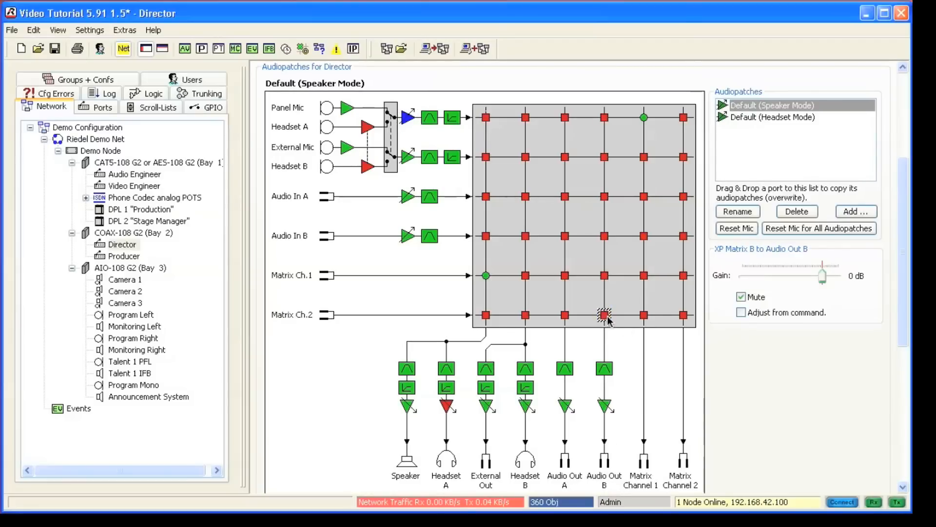
click(603, 314)
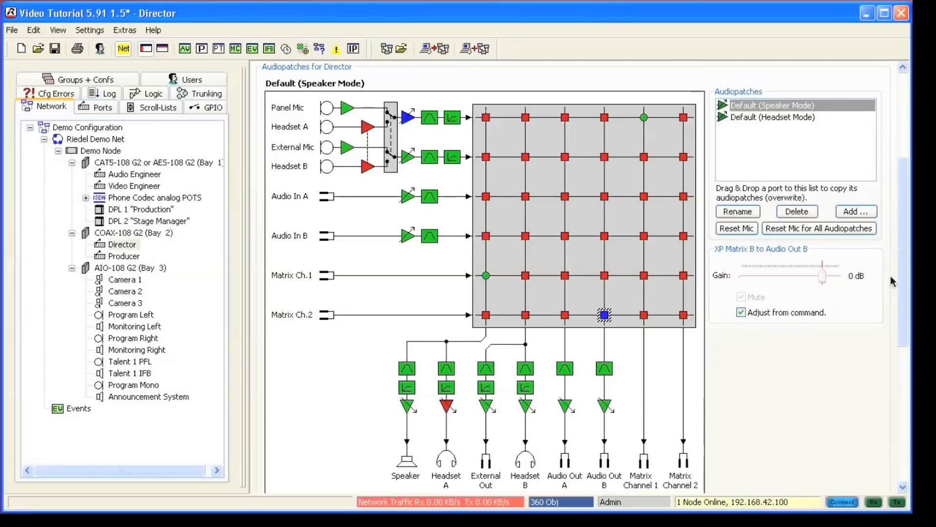
click(505, 68)
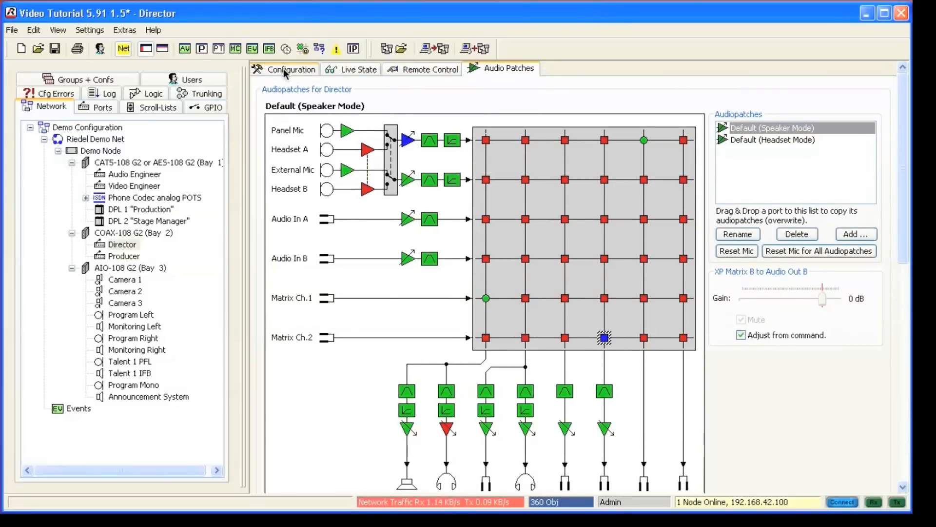
- Add a Control Audiopatch function to Key 16 on the Director panel layout
click(290, 69)
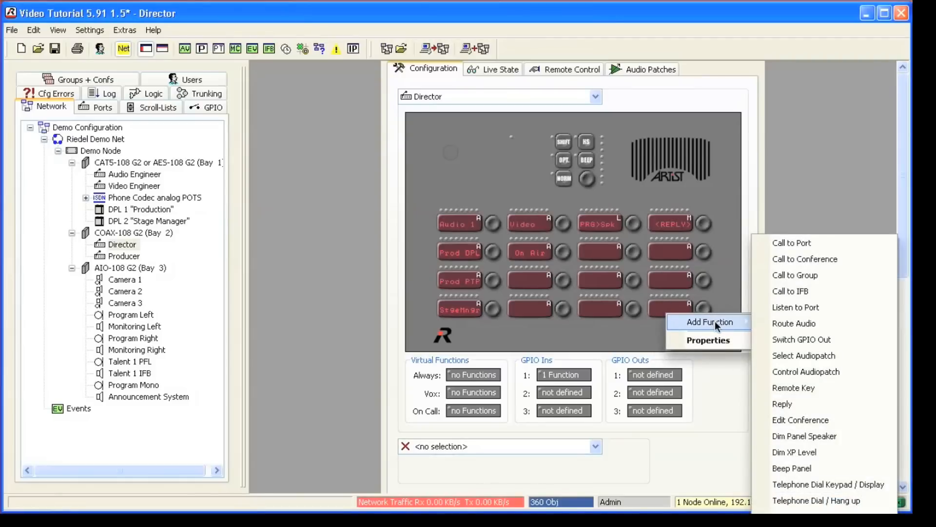
mouse_move(809, 371)
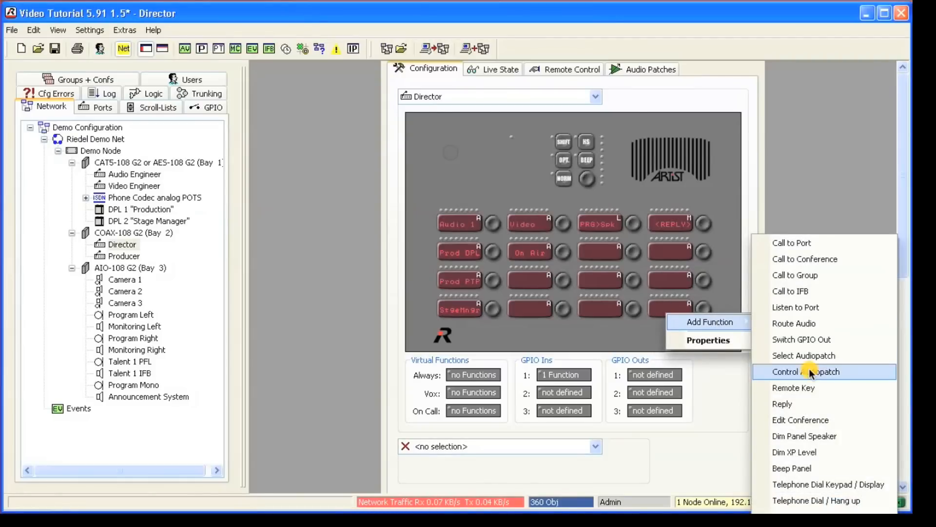
click(806, 371)
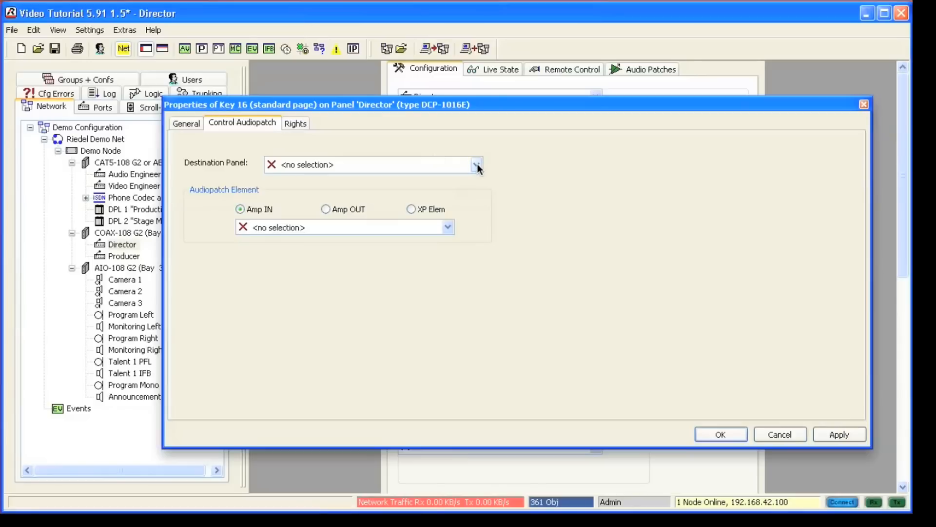
- Target Key 16's audiopatch control at Amp IN element Amp Panel Mic + HS A
click(476, 165)
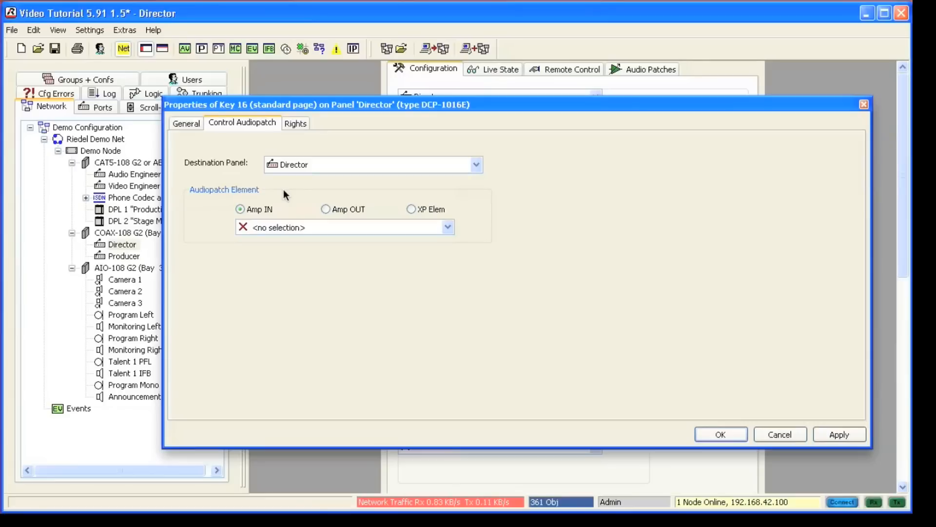
mouse_move(257, 197)
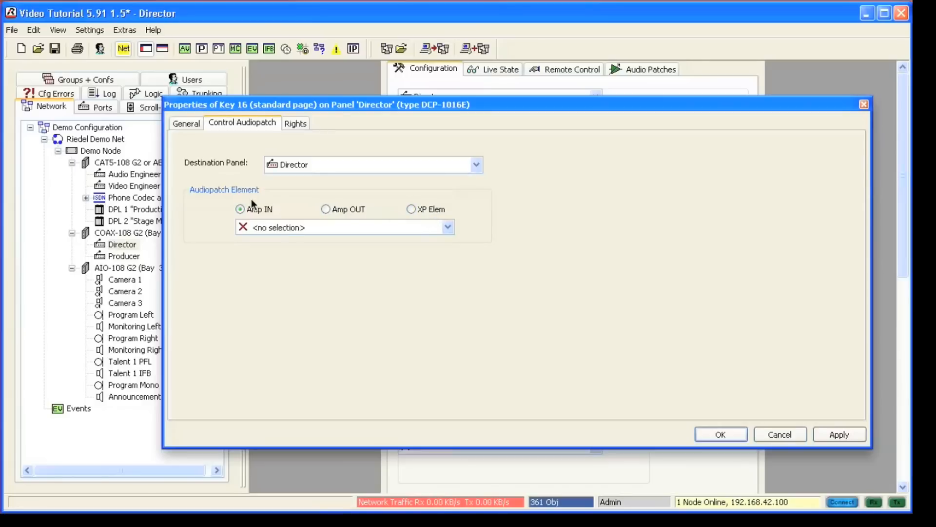
click(240, 209)
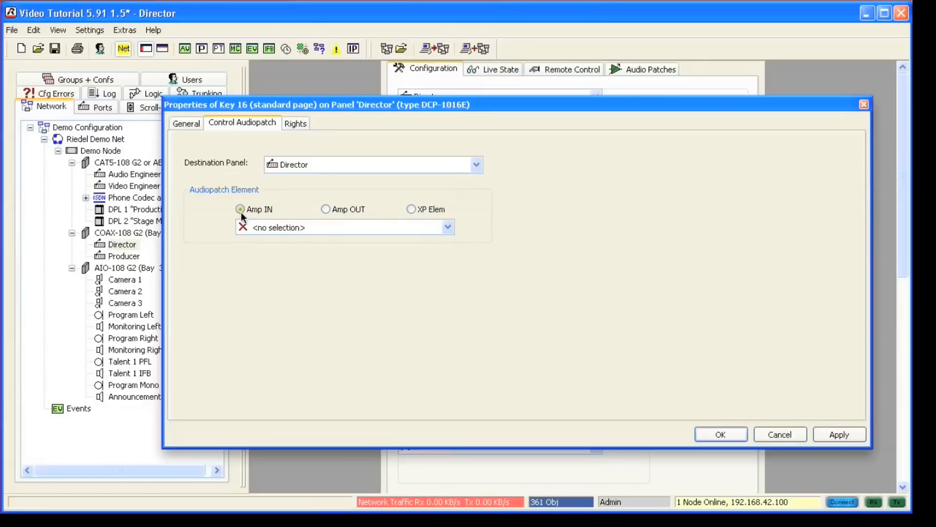
click(447, 227)
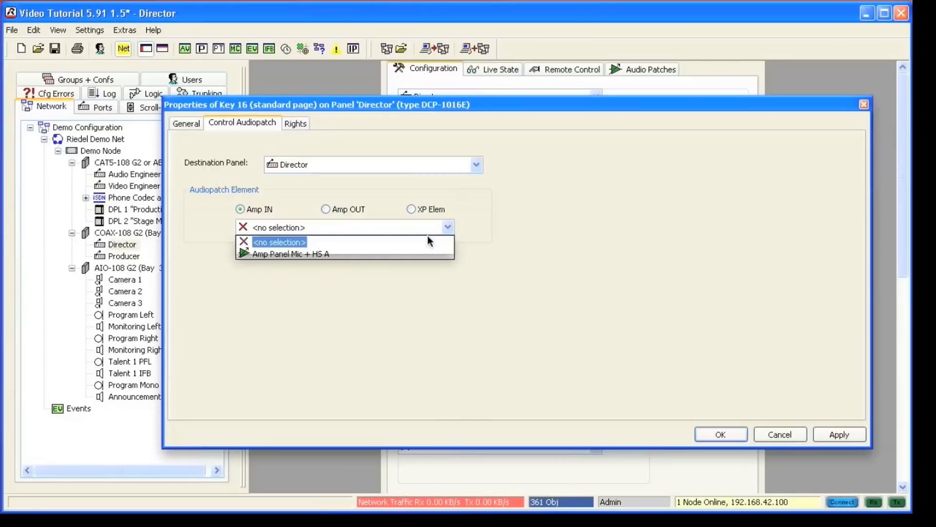
click(290, 254)
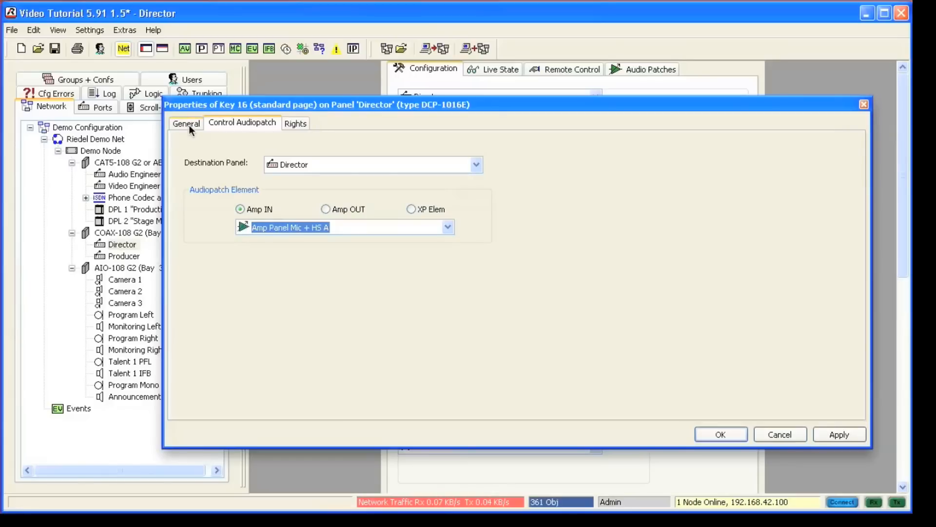
- Label Key 16 'Mic Gain' instead of the automatic label and confirm
click(185, 123)
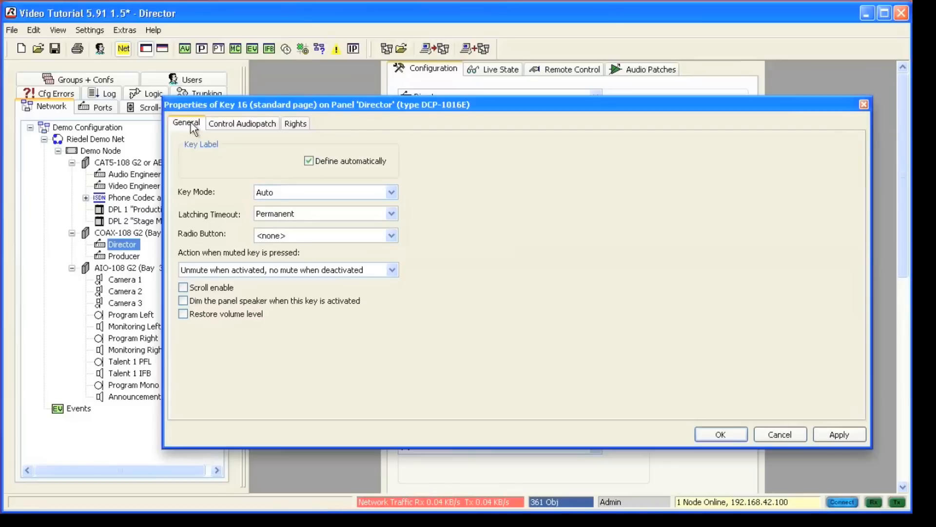
click(309, 160)
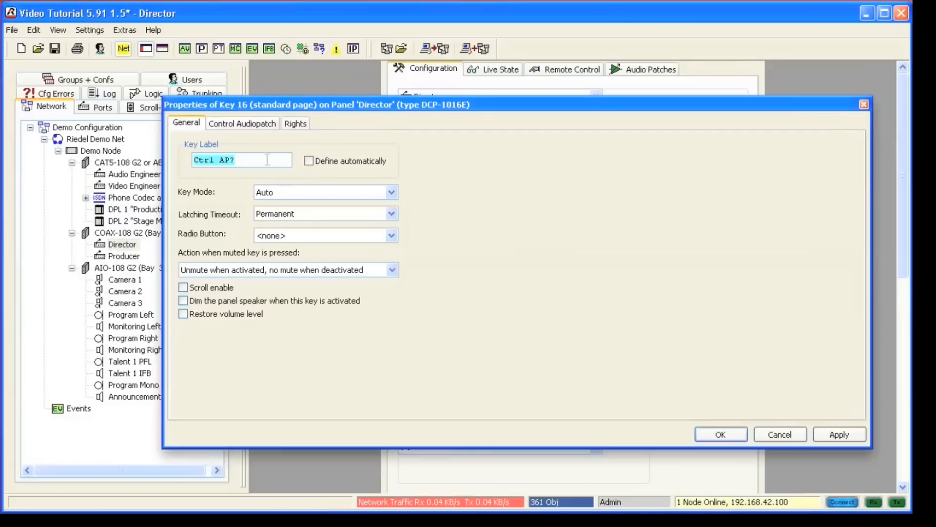
text(M)
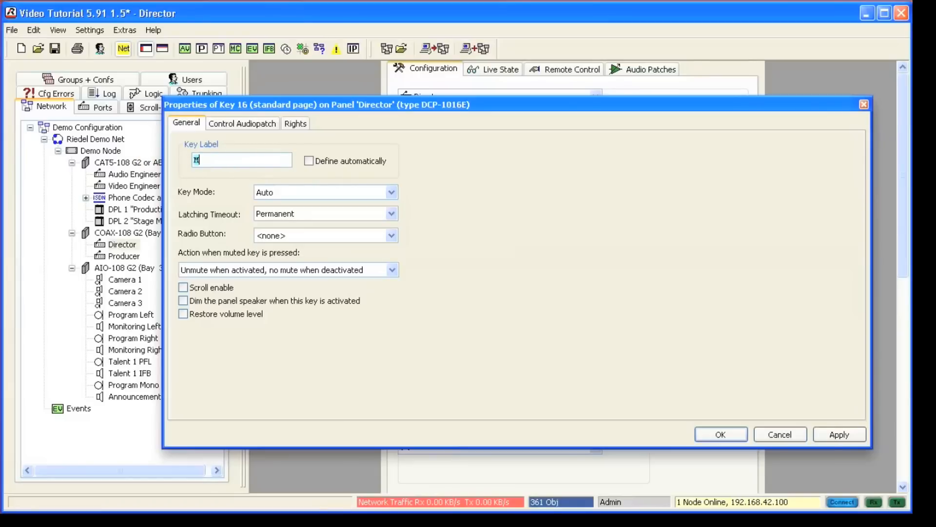
text(Mic Gain)
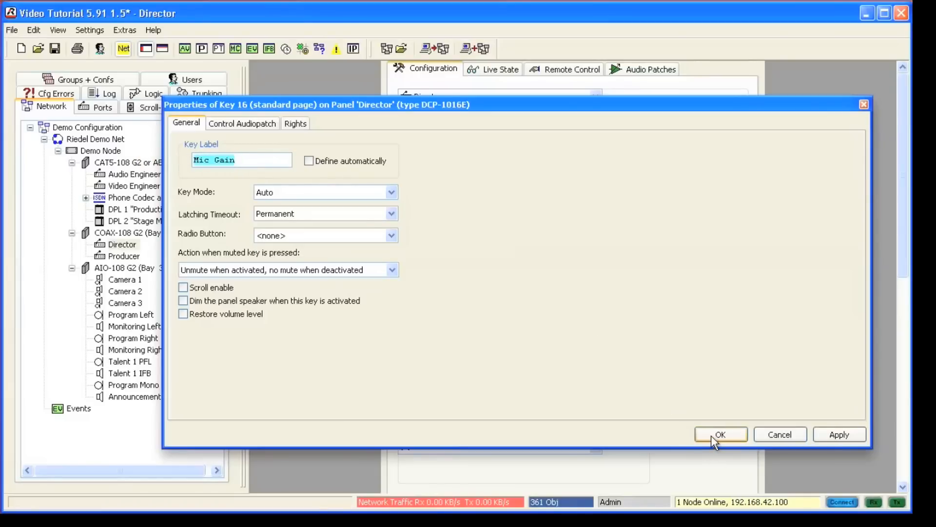
click(720, 434)
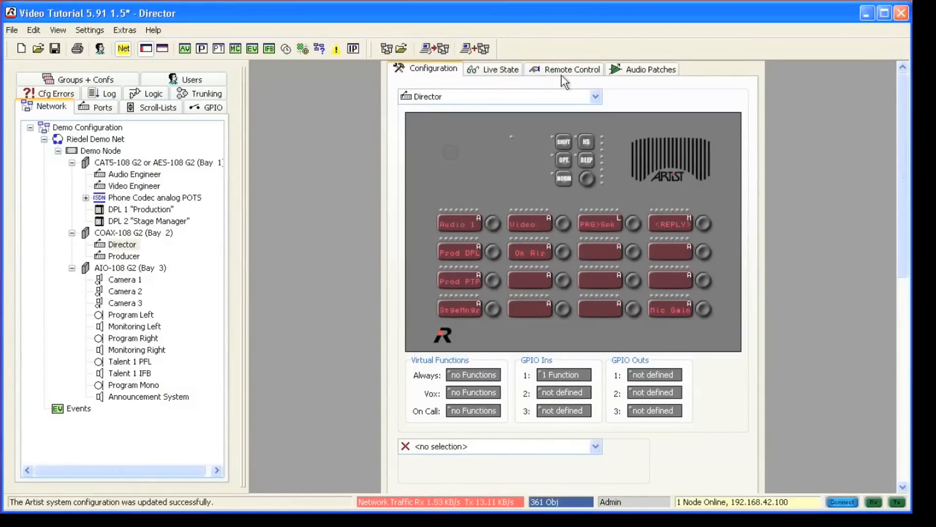
- Check the Mic Gain key reads 4.5 dB in remote control, then return to configuration
click(570, 69)
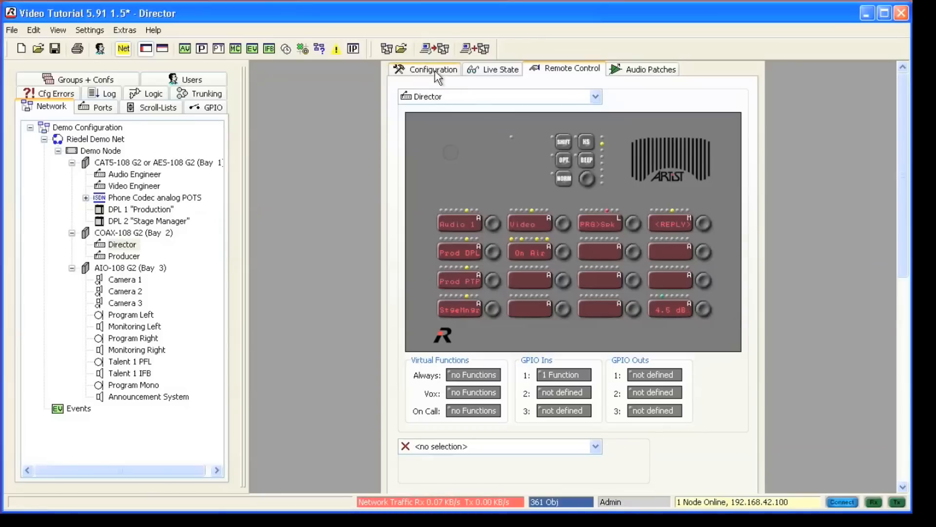
click(432, 69)
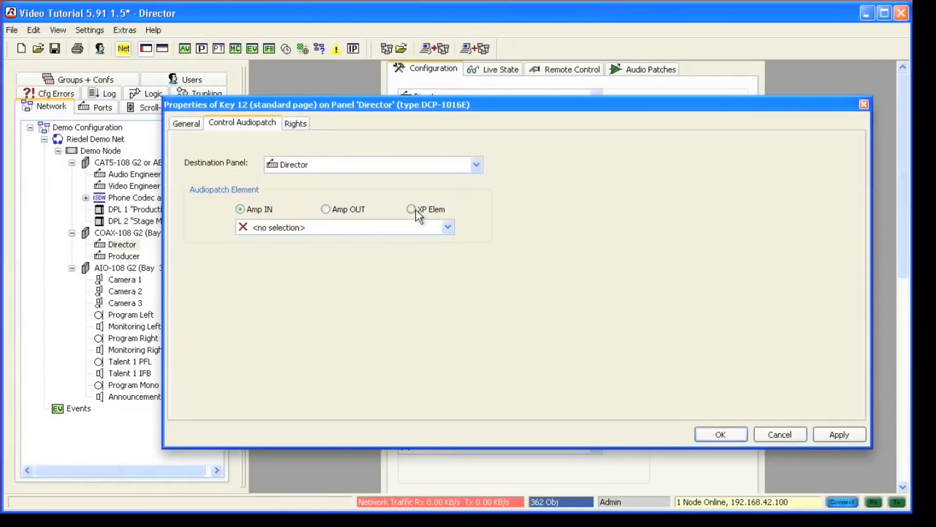
- Target Key 12 at crosspoint (6,4) XP Matrix B to Audio Out B and label it 'Mon Vol'
click(410, 210)
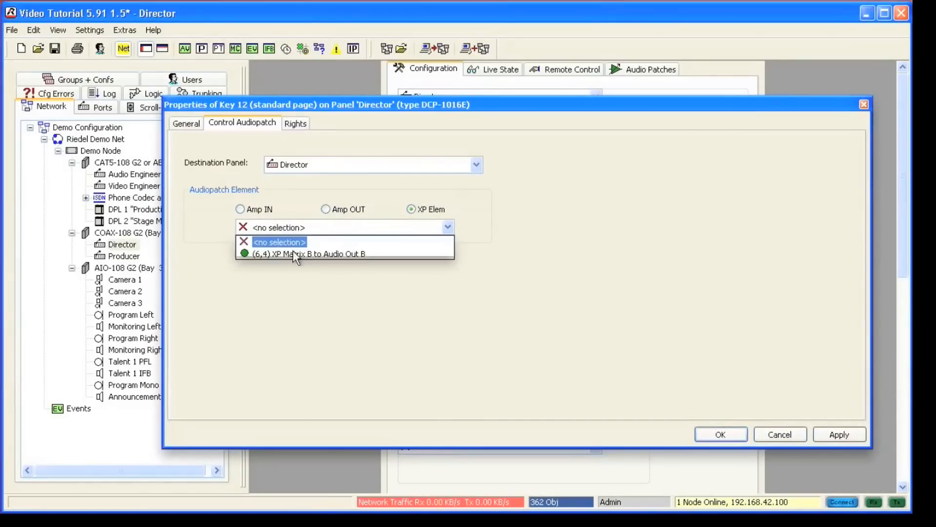
click(186, 123)
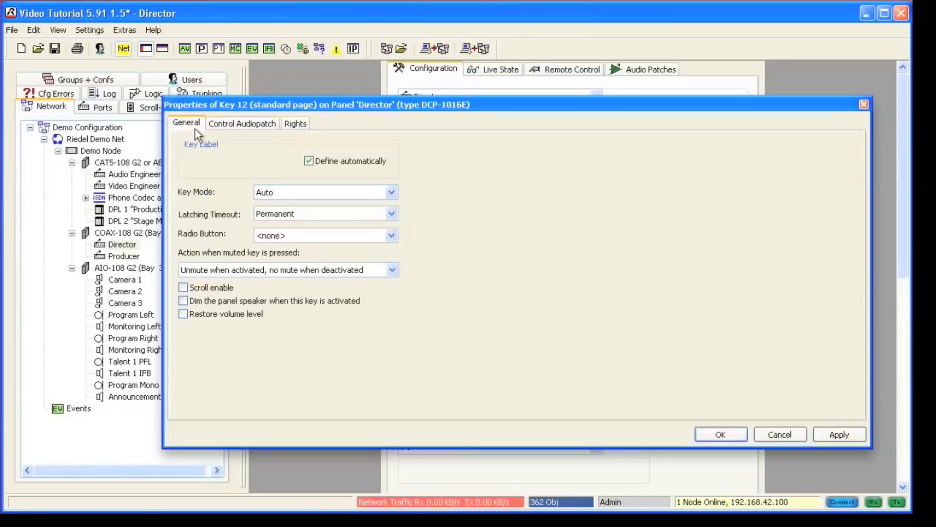
click(309, 160)
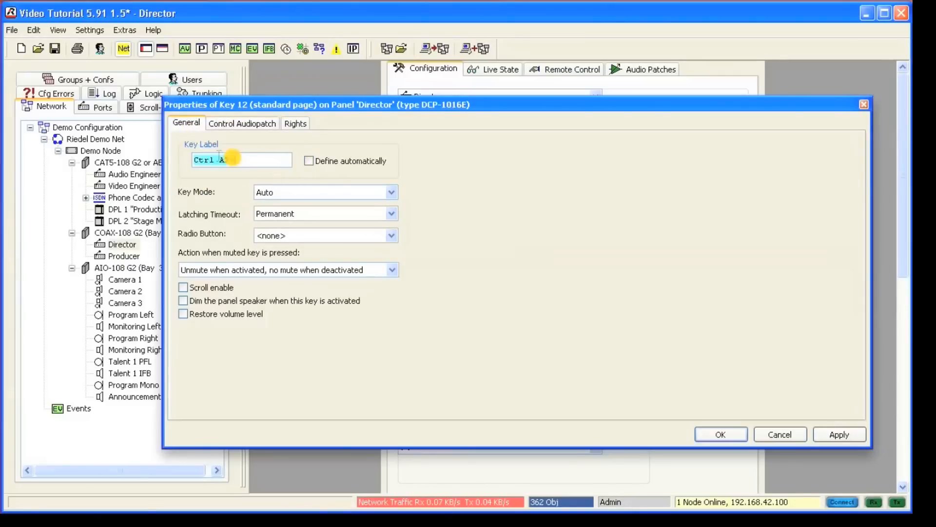
text(Mon Vol)
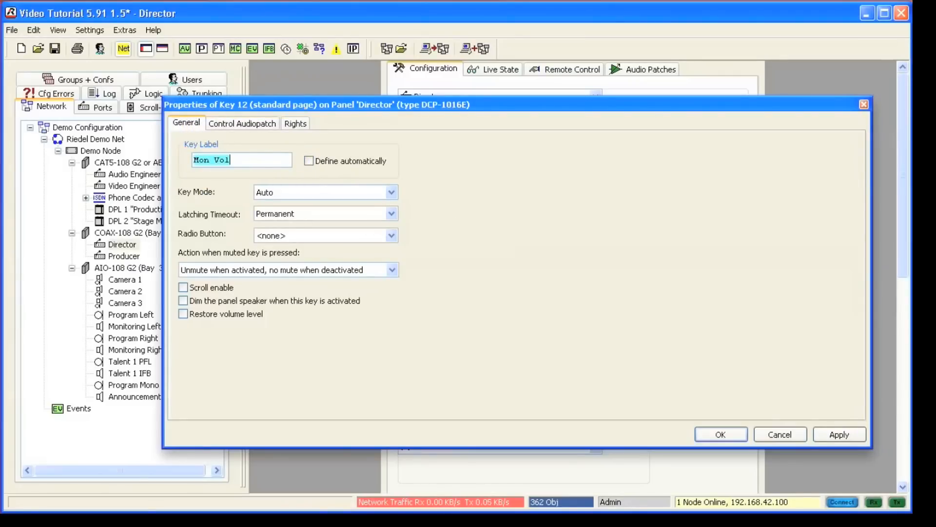
click(720, 434)
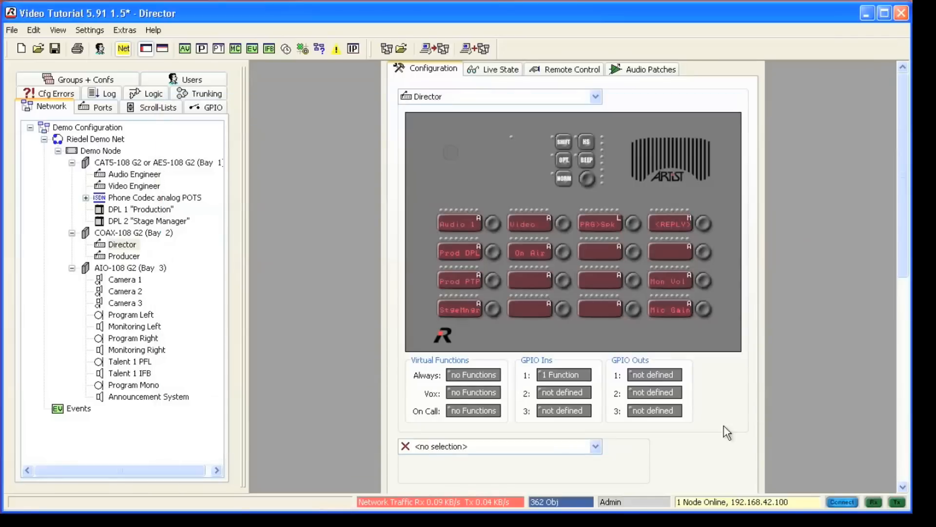
- Send the configuration so the Mon Vol key shows Mute in remote control
click(570, 68)
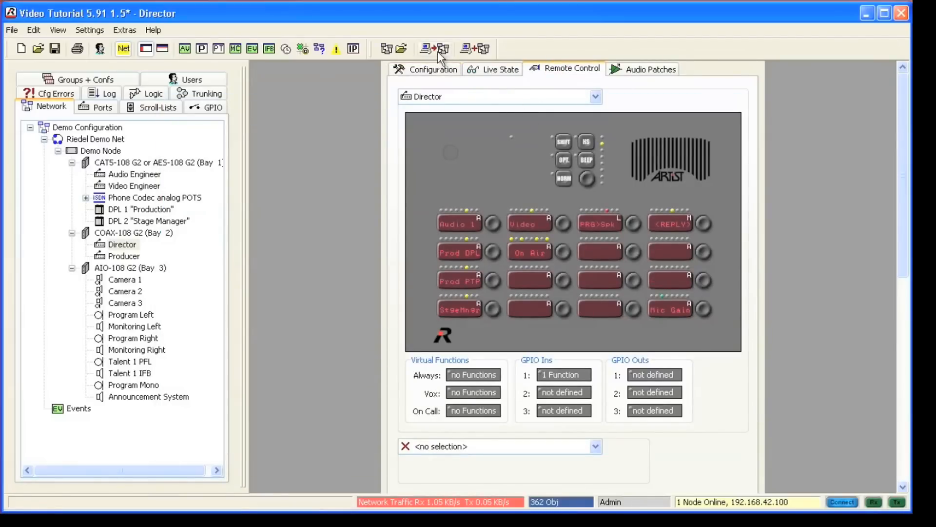
click(703, 281)
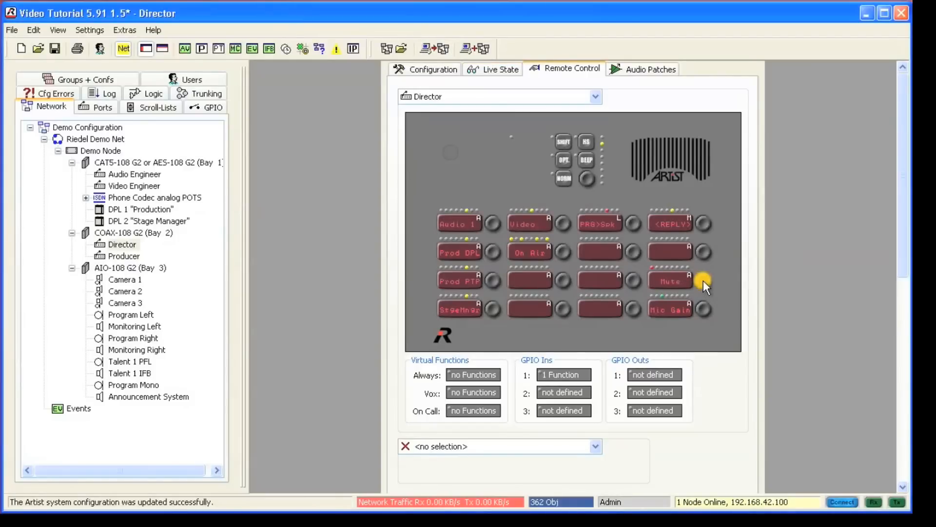